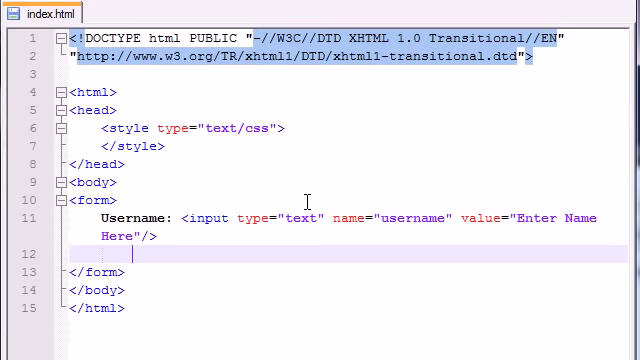
# - Insert <br/> after the username input, then type 'Male:' and 'Female:' on separate lines
pyautogui.write('<br/>')
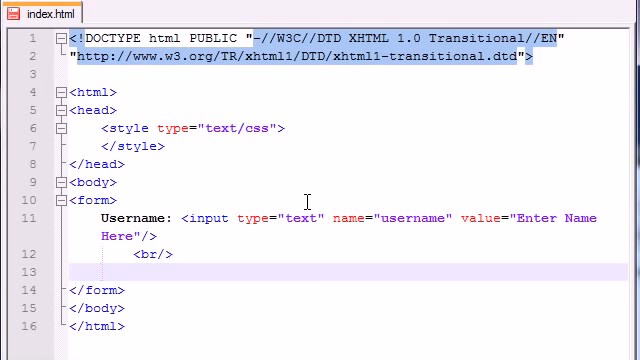
pyautogui.write('Male')
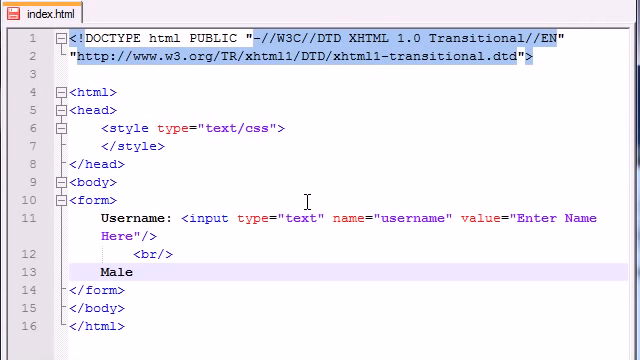
pyautogui.write(':')
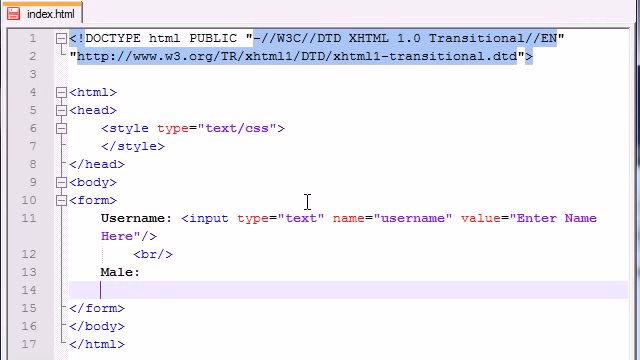
pyautogui.write('Female:')
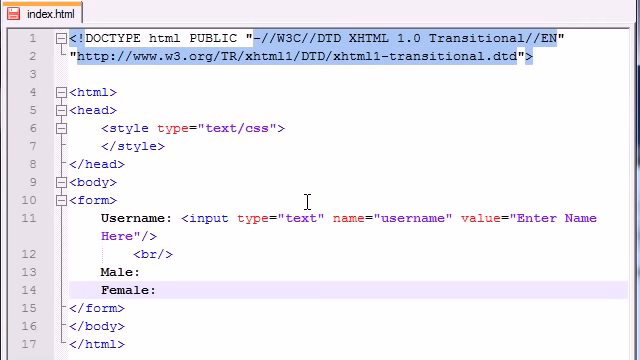
pyautogui.click(120, 270)
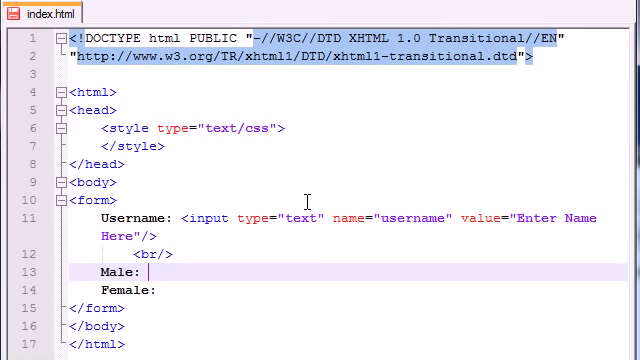
# - Type <input type="radio" name="sex" value="male" /> after the Male: label
pyautogui.write('<>')
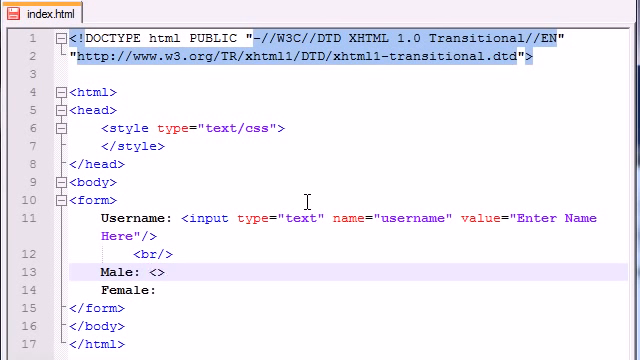
pyautogui.write('input')
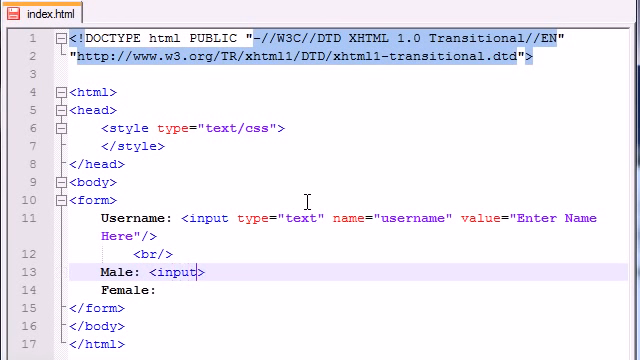
pyautogui.write('type=""')
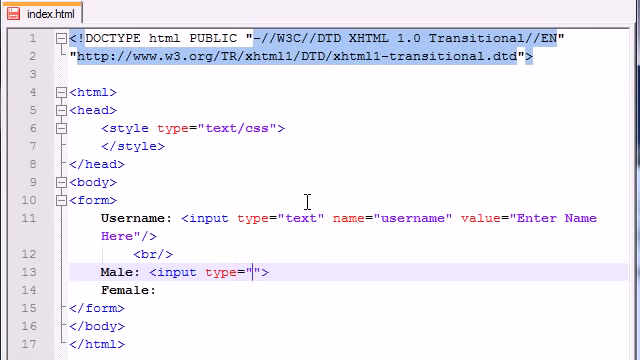
pyautogui.write('radio')
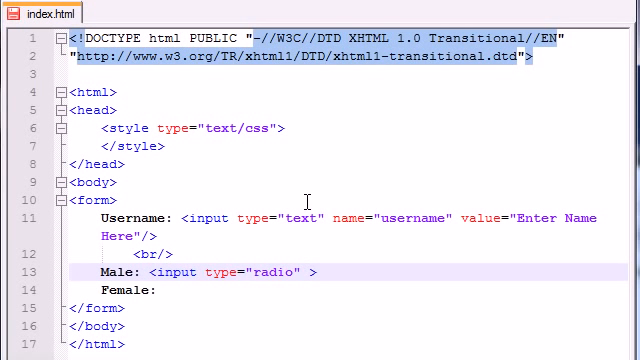
pyautogui.write('name=""')
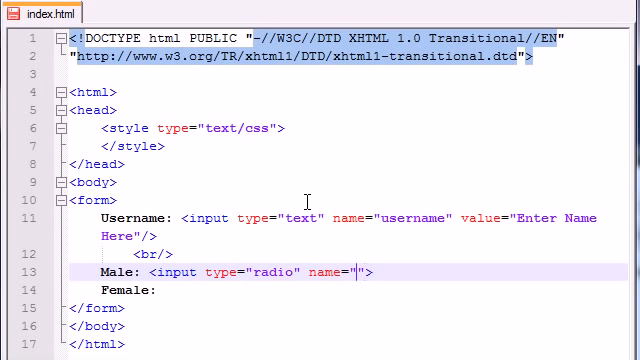
pyautogui.write('sex')
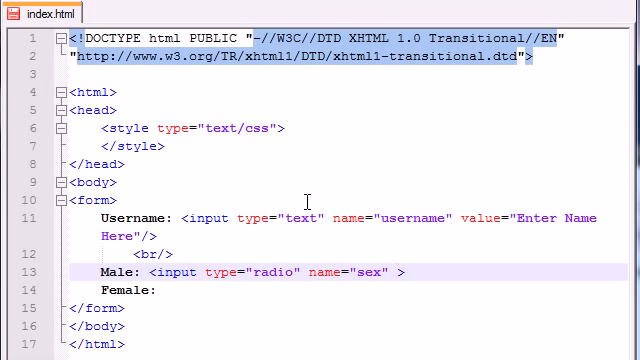
pyautogui.write('value=')
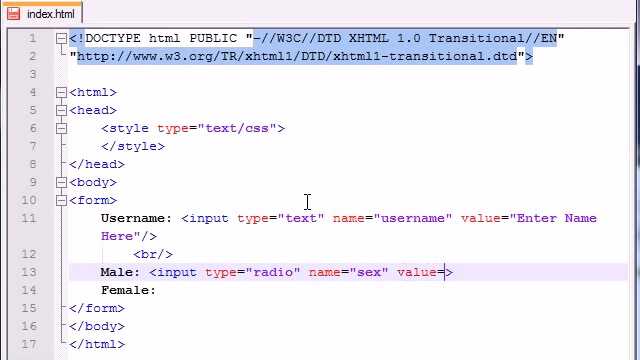
pyautogui.write('""')
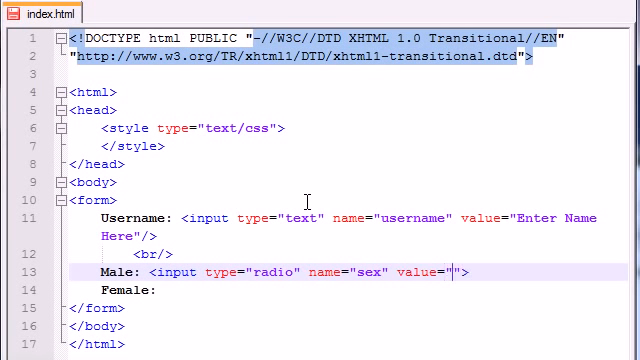
pyautogui.write('male')
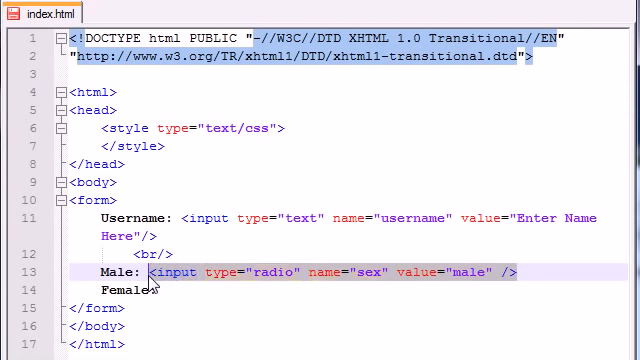
# - Paste the radio tag after Female: and change its value from male to female
pyautogui.write('<input type="radio" name="sex" value="male" />')
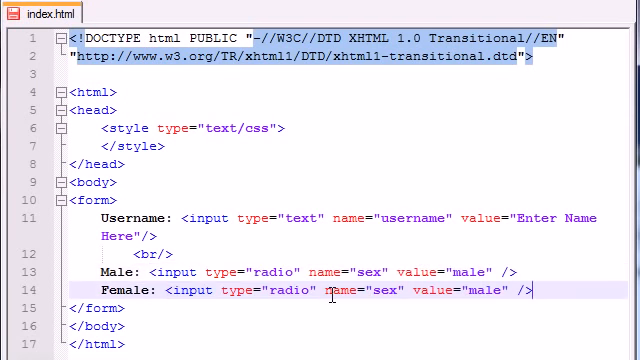
pyautogui.doubleClick(489, 291)
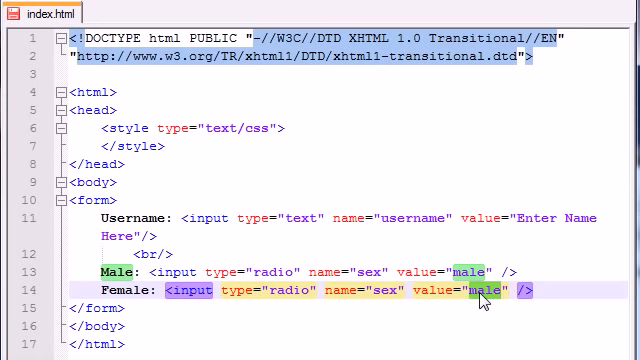
pyautogui.write('female')
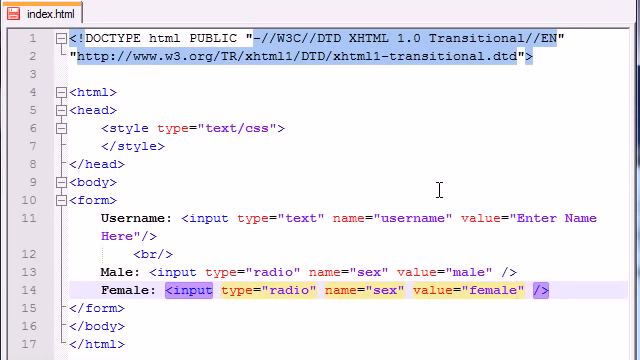
pyautogui.click(355, 271)
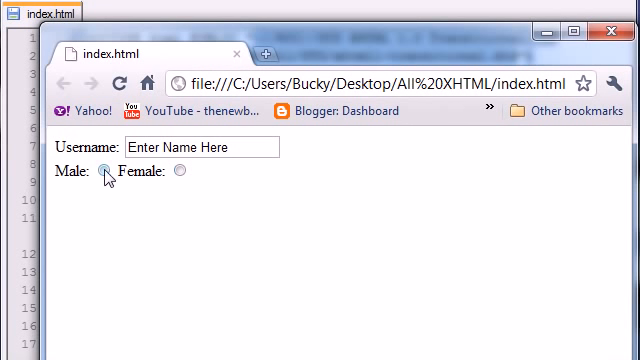
# - Switch between the Male and Female radio buttons in Chrome to confirm only one stays selected
pyautogui.click(100, 171)
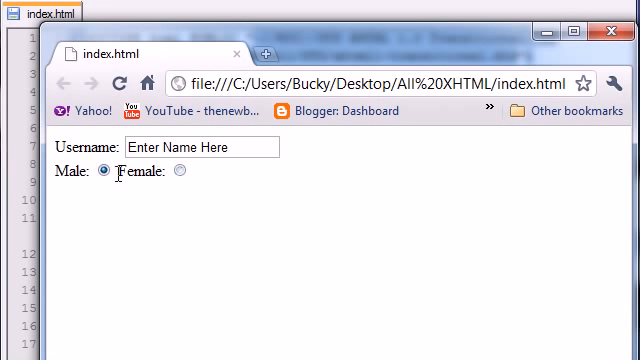
pyautogui.click(179, 171)
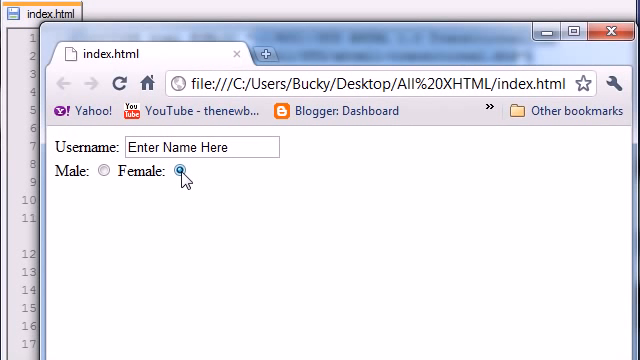
pyautogui.click(100, 170)
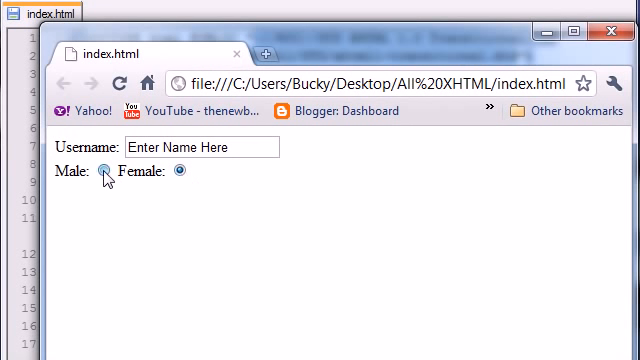
pyautogui.click(104, 171)
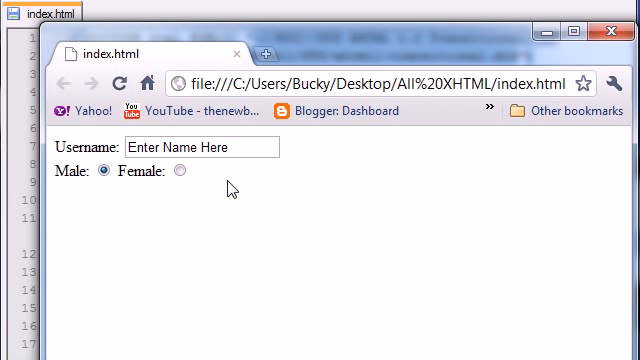
pyautogui.moveTo(405, 45)
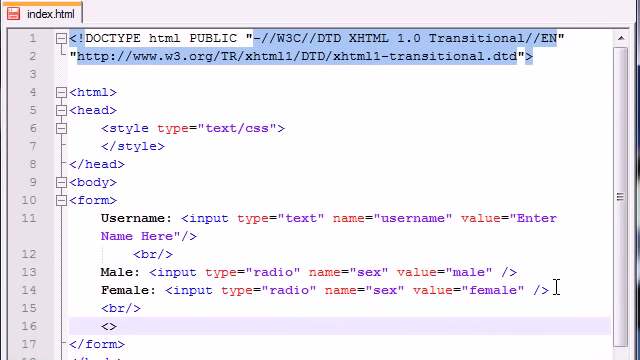
# - Add a <p> paragraph reading 'Select the foods that you would like to order!'
pyautogui.write('p')
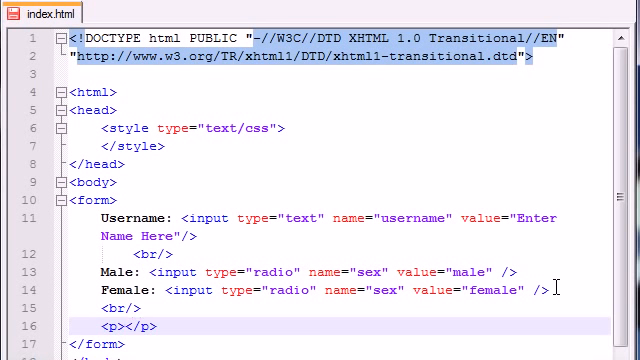
pyautogui.write('Select t')
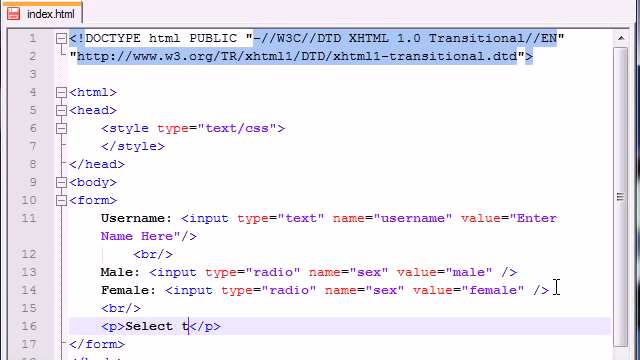
pyautogui.write('he foods th')
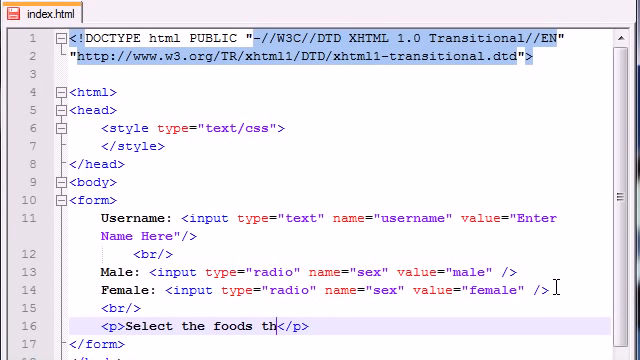
pyautogui.press('Backspace')
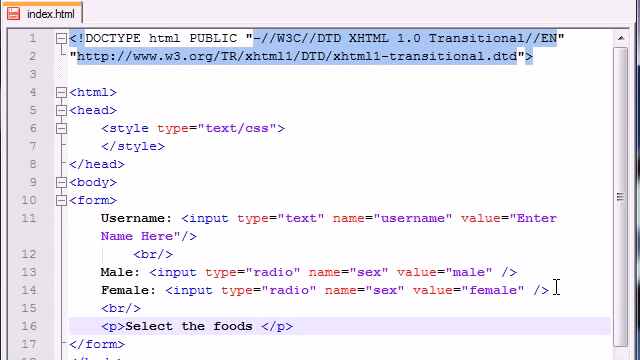
pyautogui.write('that you')
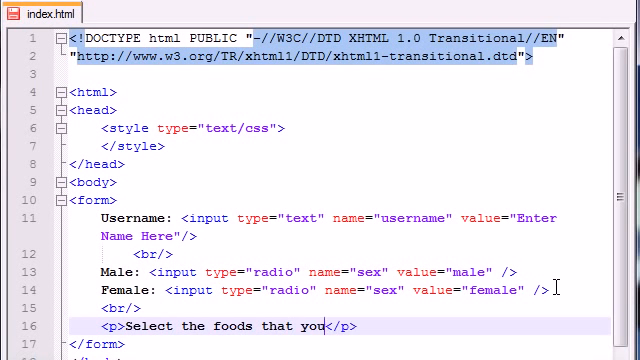
pyautogui.write('would like to order')
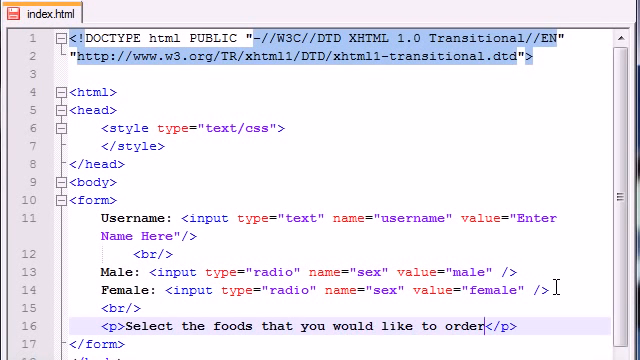
pyautogui.write('!')
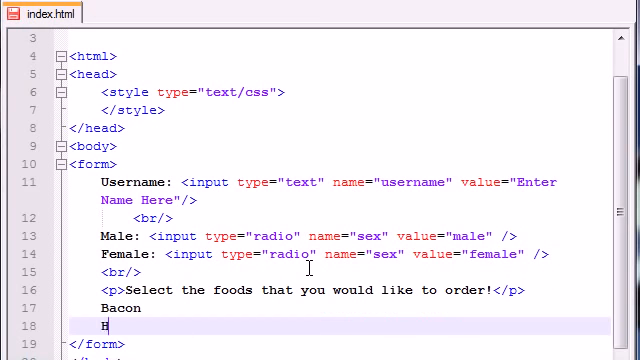
# - Add the Ham line to the food list below the paragraph
pyautogui.write('Ham')
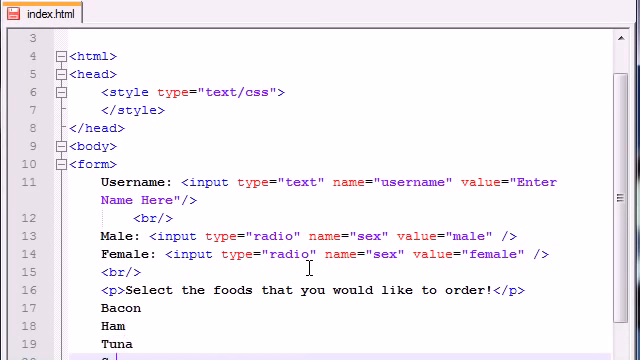
pyautogui.scroll(-3)
pyautogui.write('oda Pop')
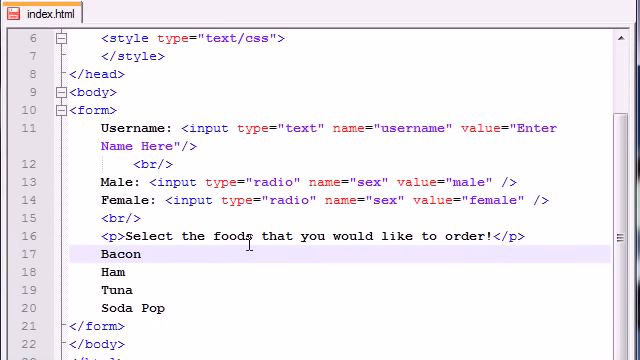
# - Type <input type="checkbox" name="food" value="bacon" /> after Bacon and copy the tag
pyautogui.write('<>')
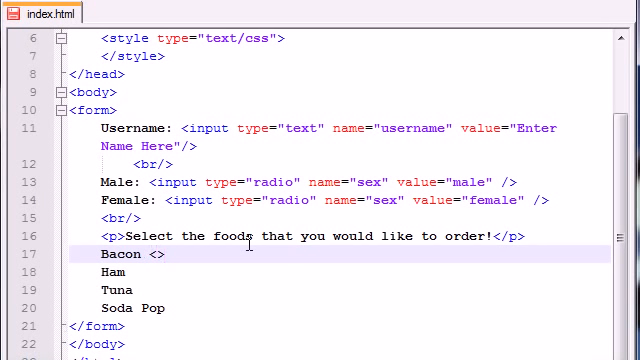
pyautogui.write('input type="')
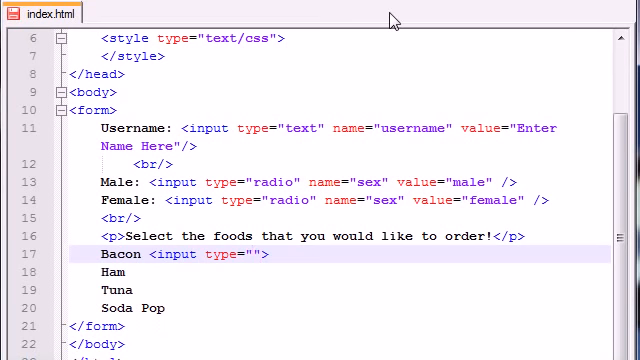
pyautogui.write('checkbox')
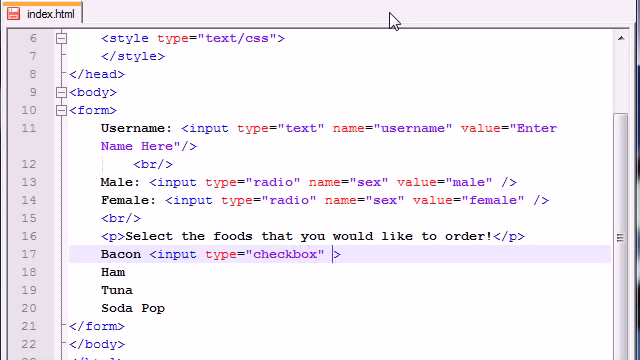
pyautogui.write('name=""')
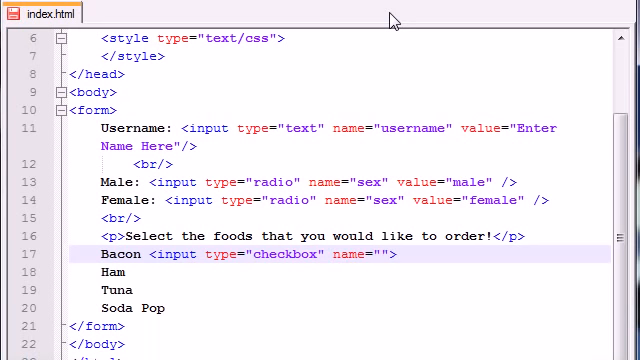
pyautogui.write('food')
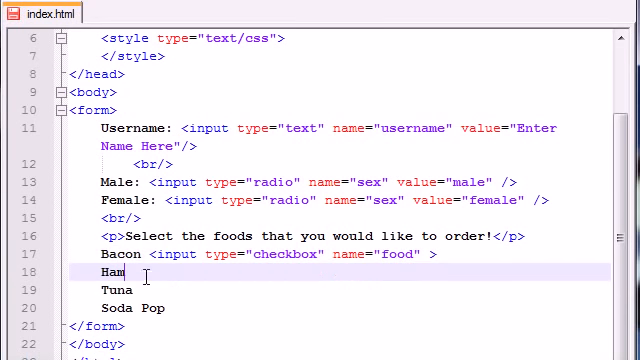
pyautogui.click(432, 254)
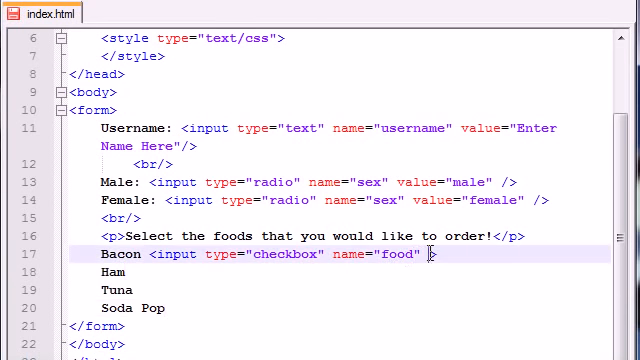
pyautogui.moveTo(401, 200)
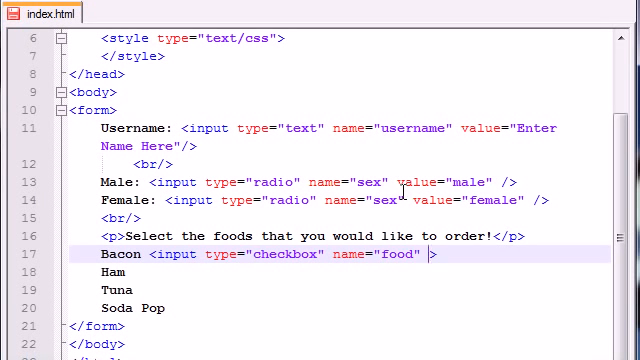
pyautogui.write('value=""')
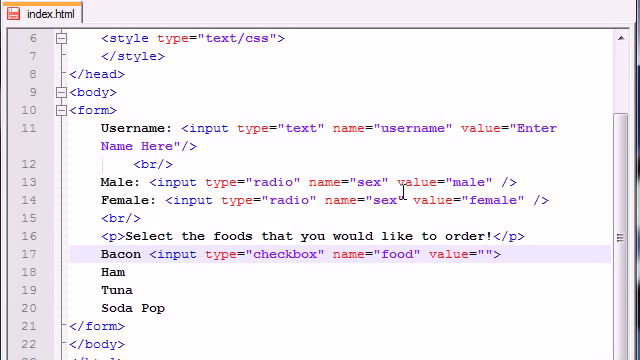
pyautogui.write('bacon')
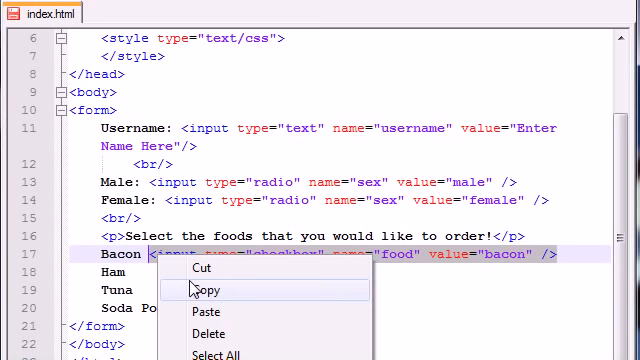
pyautogui.click(204, 312)
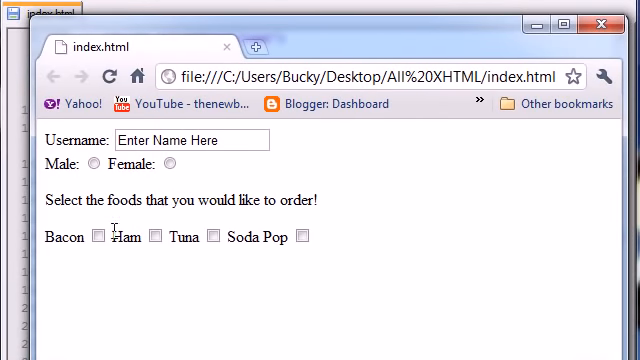
# - In Chrome, select Male and tick the Bacon and Soda Pop checkboxes
pyautogui.click(94, 165)
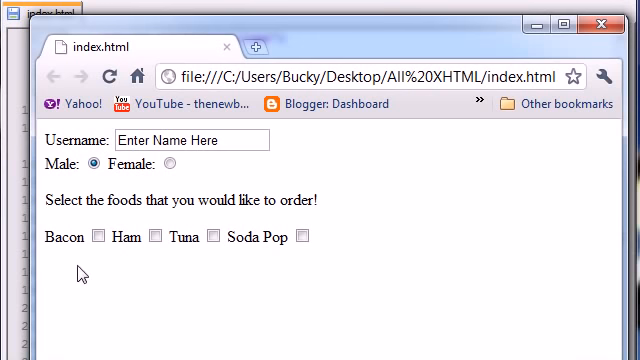
pyautogui.click(97, 237)
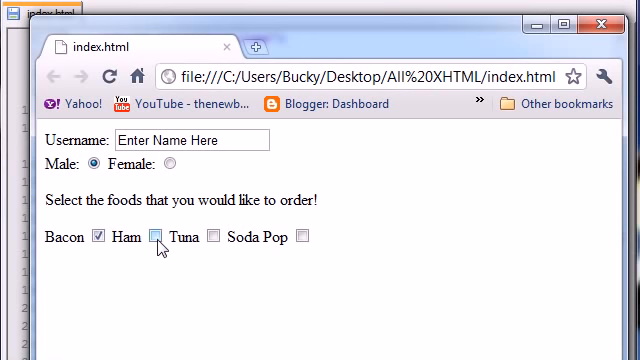
pyautogui.click(301, 238)
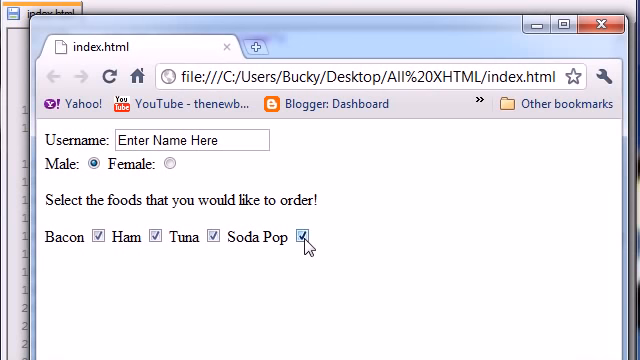